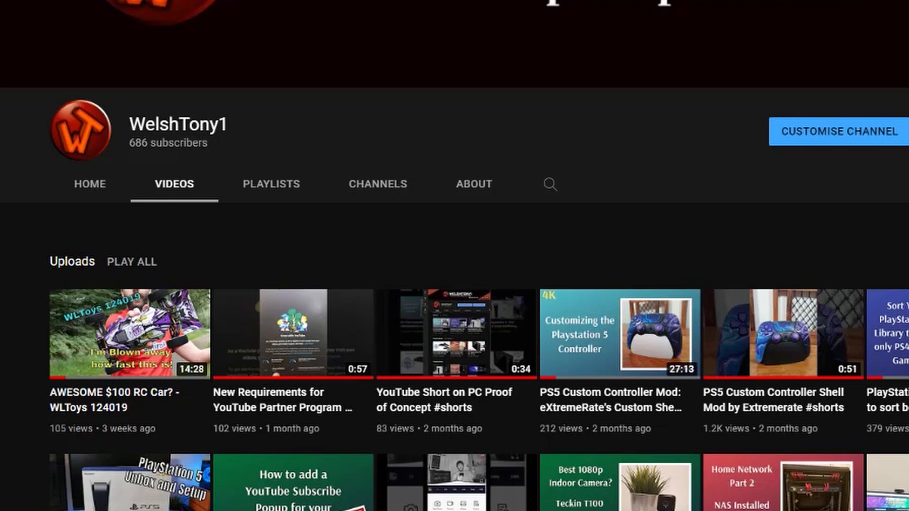
mouse_move(462, 385)
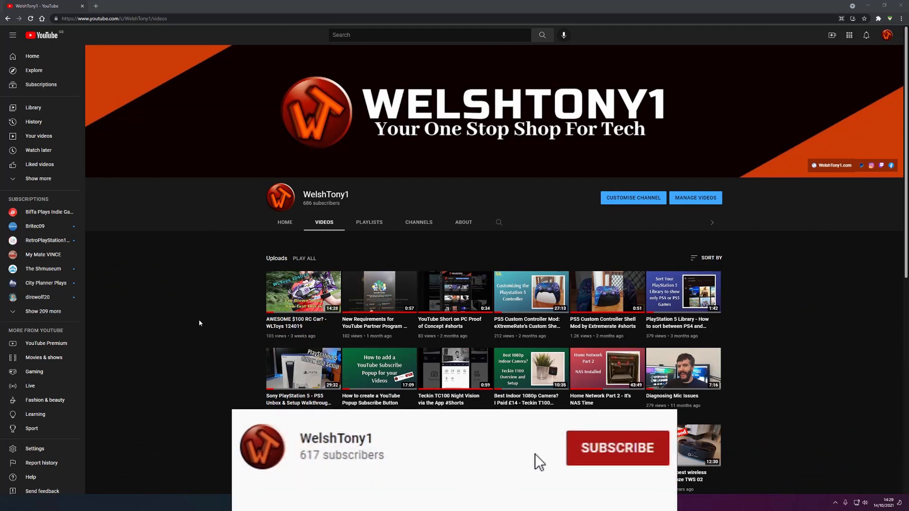
Show the WelshTony1 channel home page with its Uploads and Shorts rows, then bring up OBS Studio
click(616, 448)
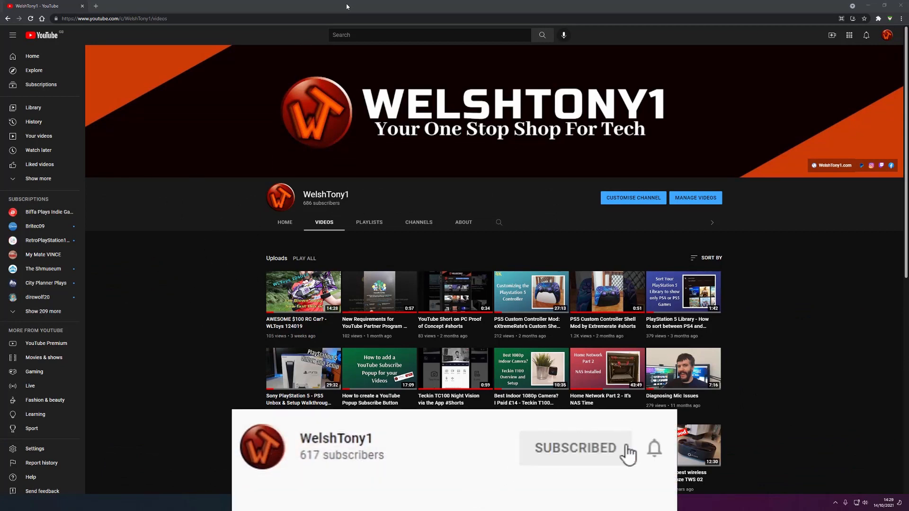
mouse_move(655, 454)
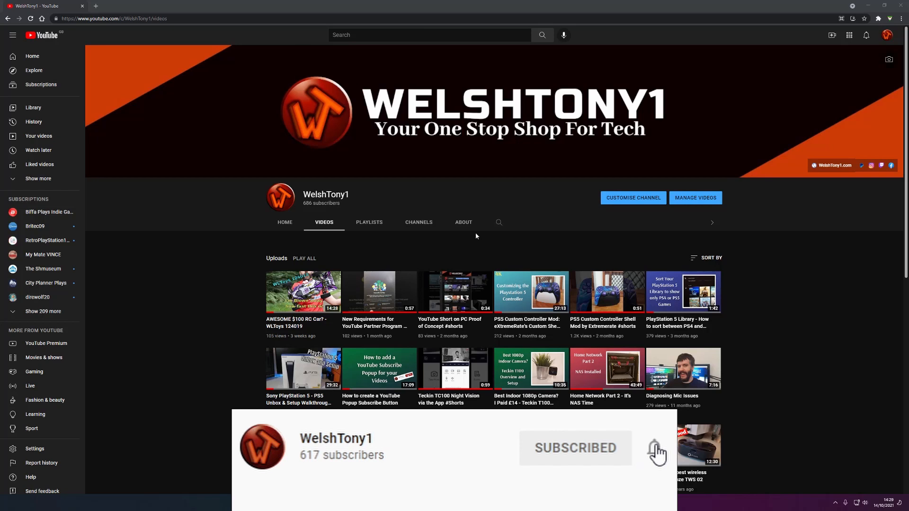
click(658, 452)
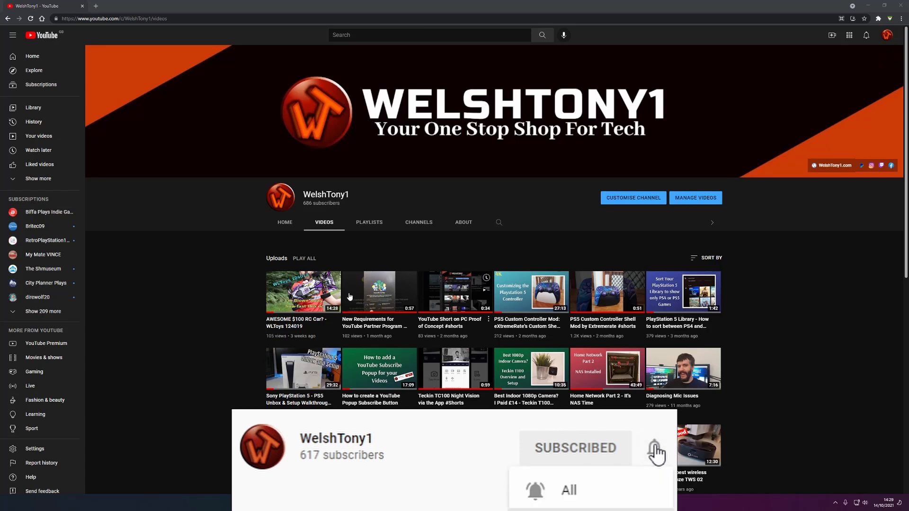
click(285, 222)
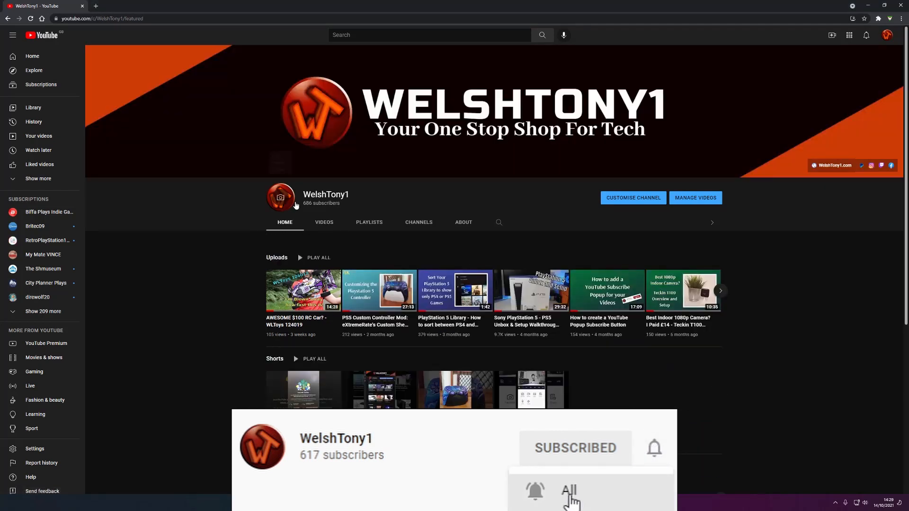
click(570, 493)
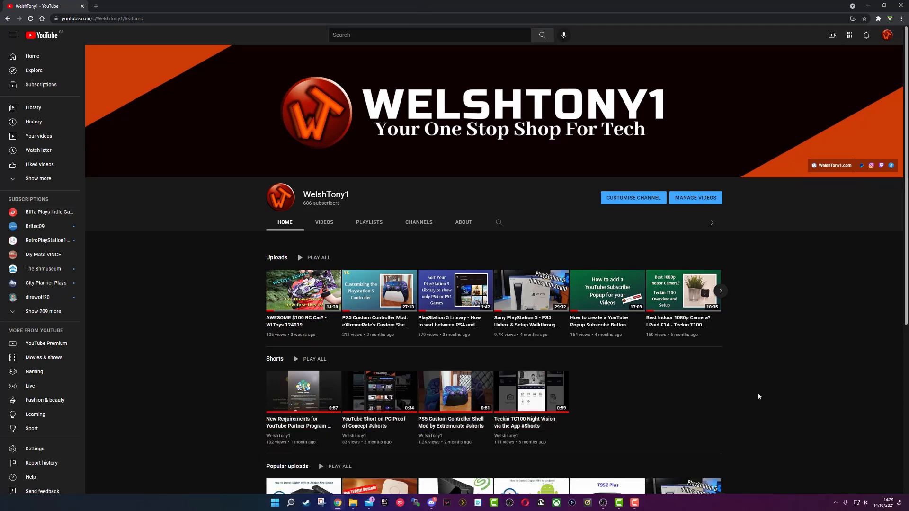
mouse_move(560, 179)
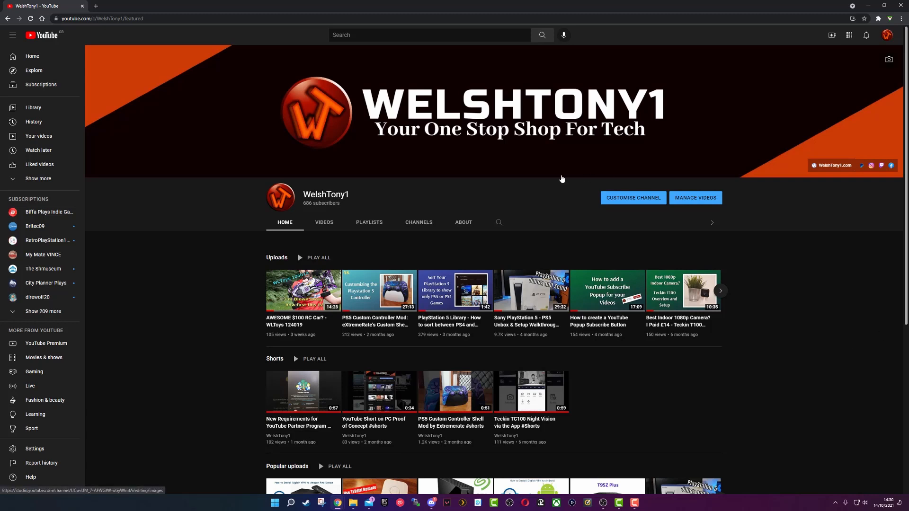
mouse_move(807, 44)
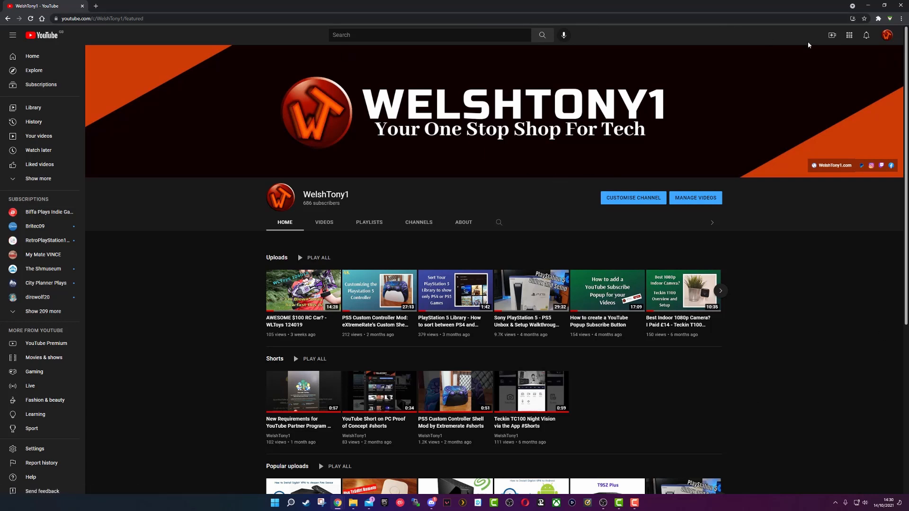
click(866, 9)
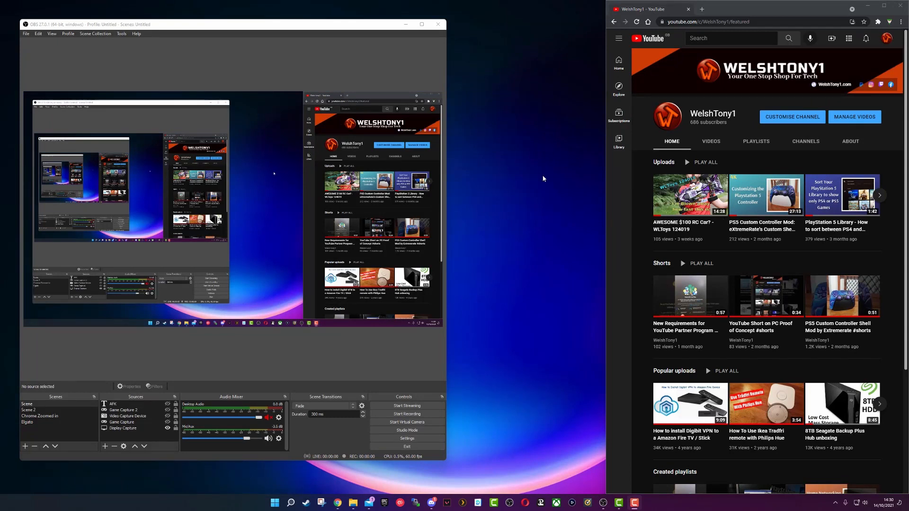
mouse_move(301, 19)
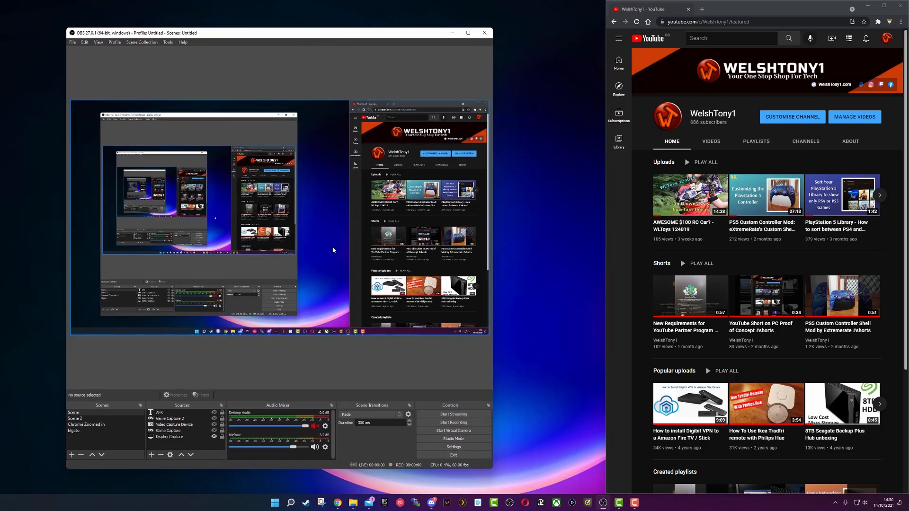
mouse_move(587, 240)
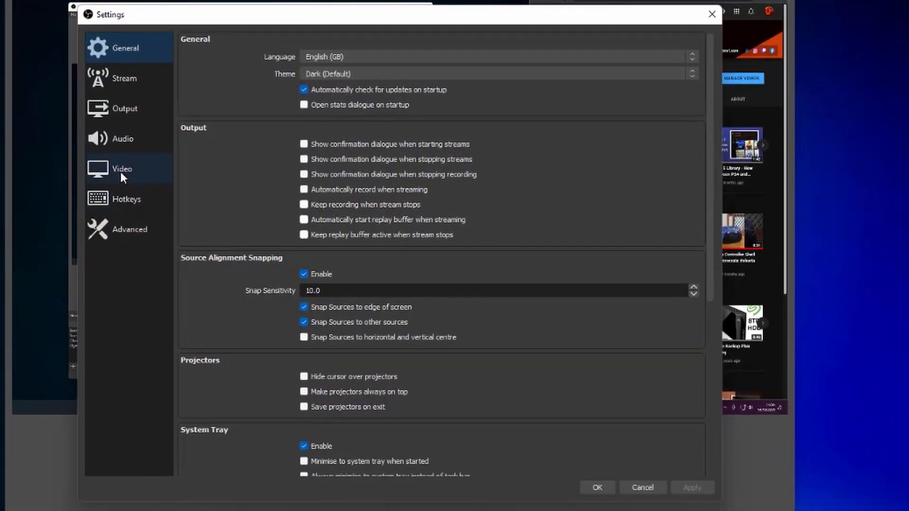
Set the OBS base canvas resolution to a vertical 1080x1920 in the Video settings
click(122, 169)
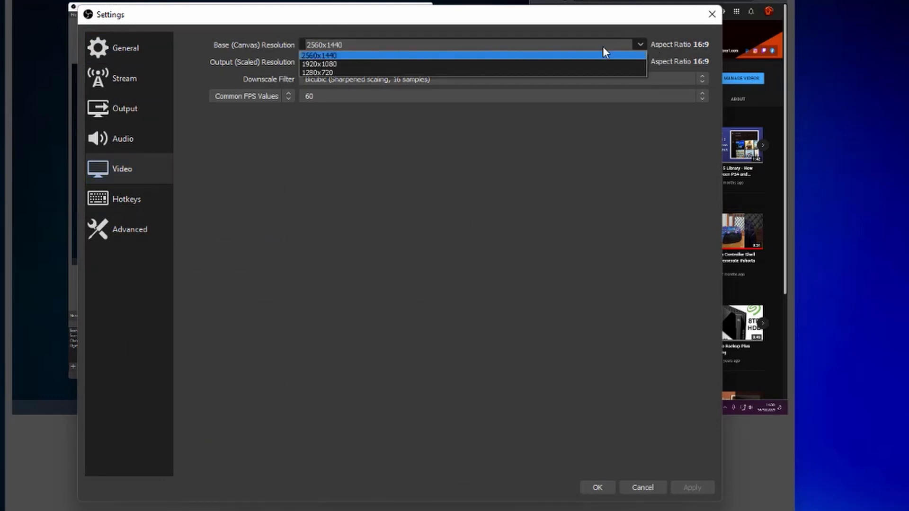
mouse_move(503, 63)
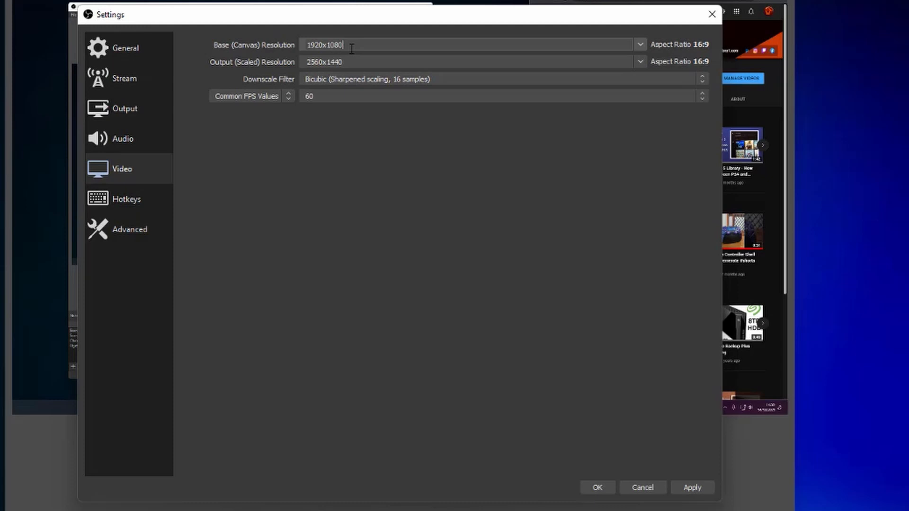
mouse_move(378, 47)
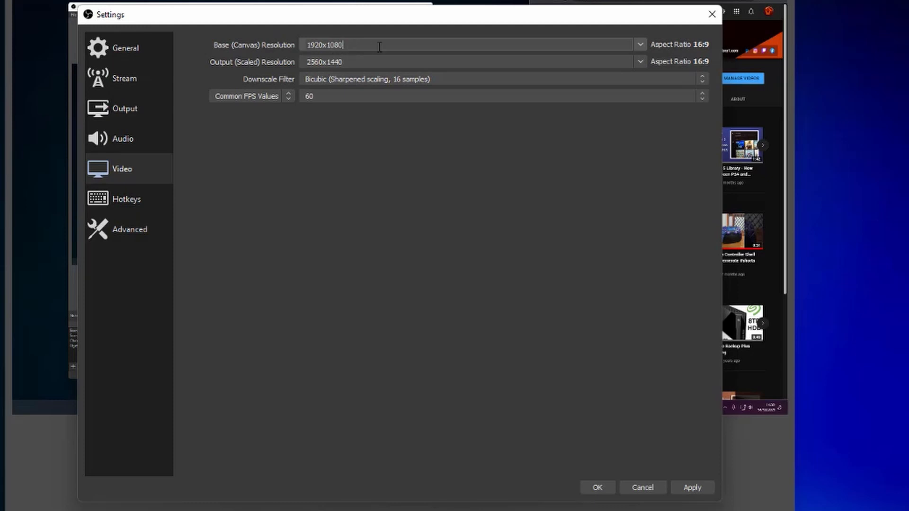
text(1080x)
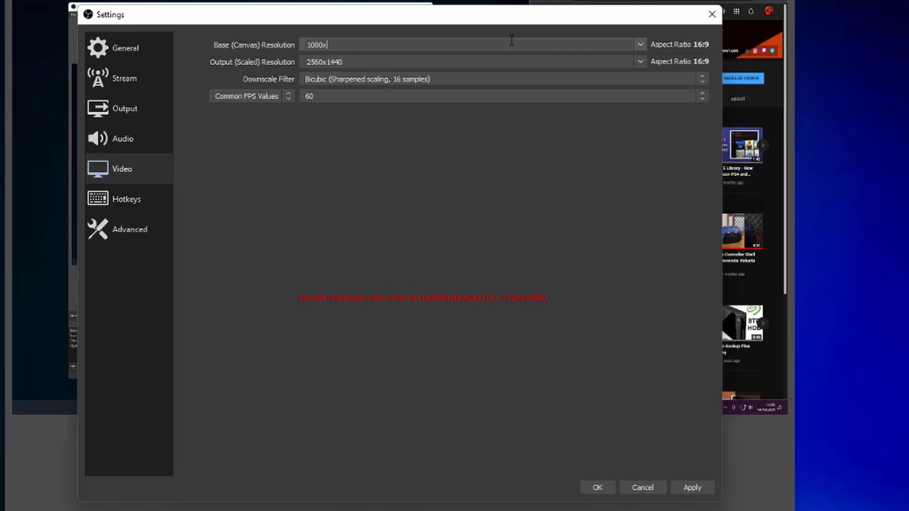
text(192)
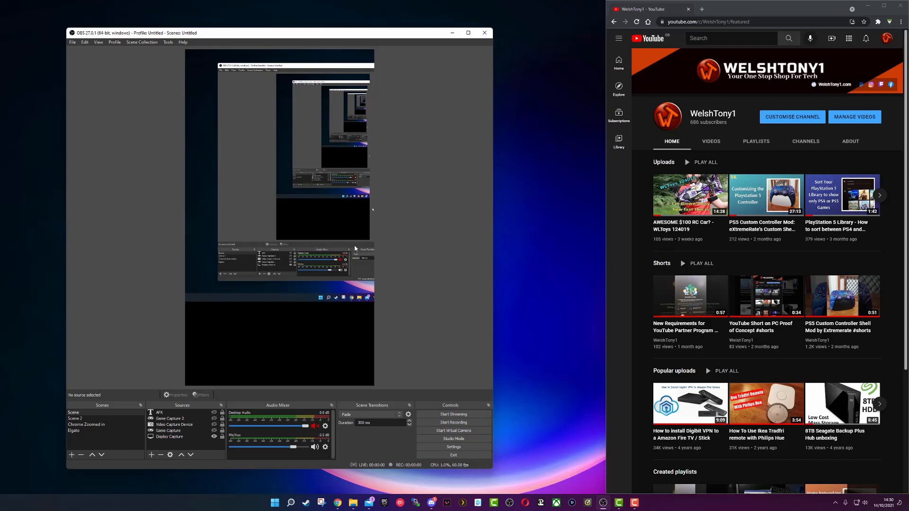
Move and scale the Display Capture source so the Chrome YouTube window fills the portrait canvas
click(170, 436)
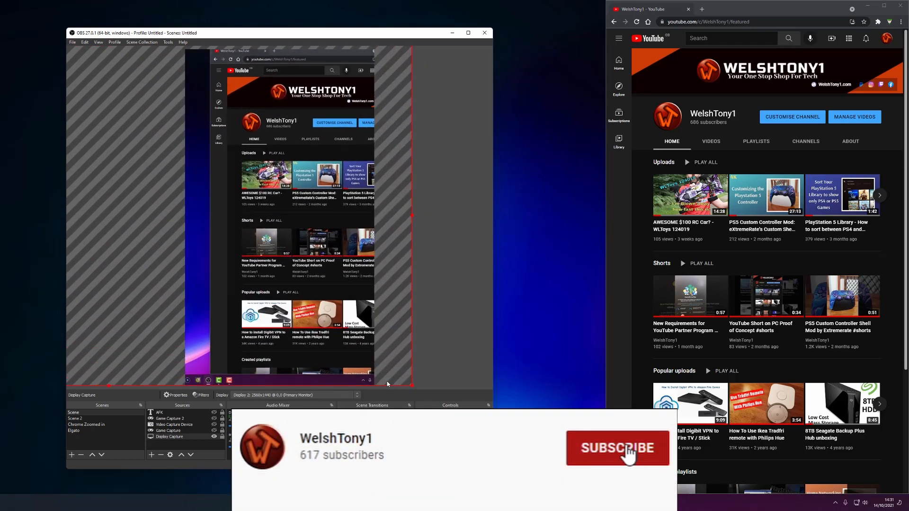
click(616, 448)
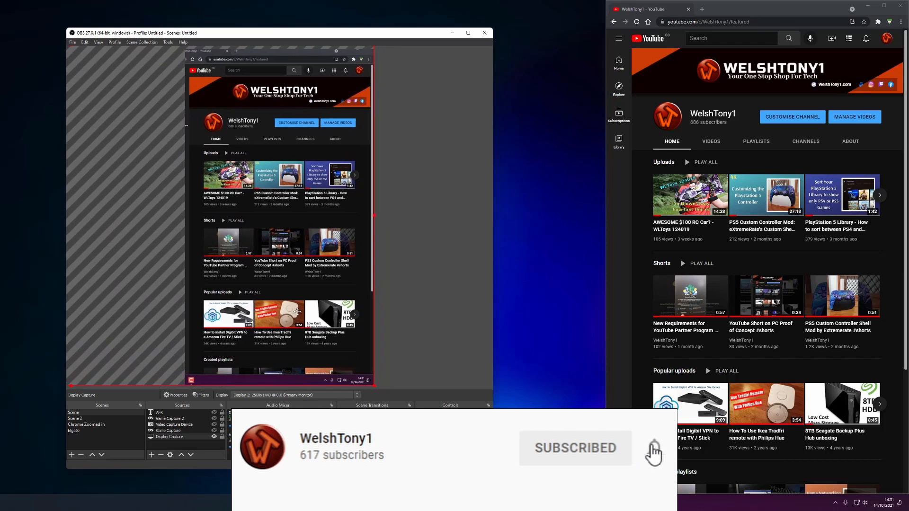
click(653, 448)
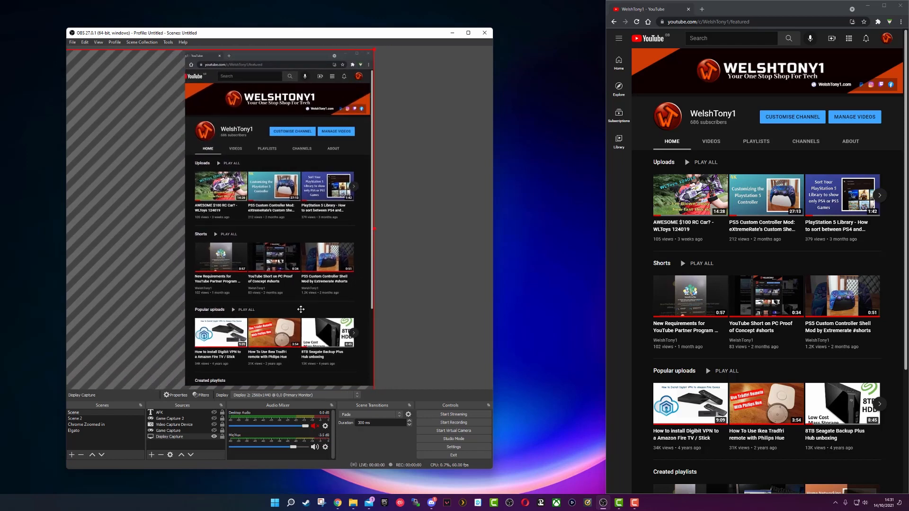
mouse_move(602, 332)
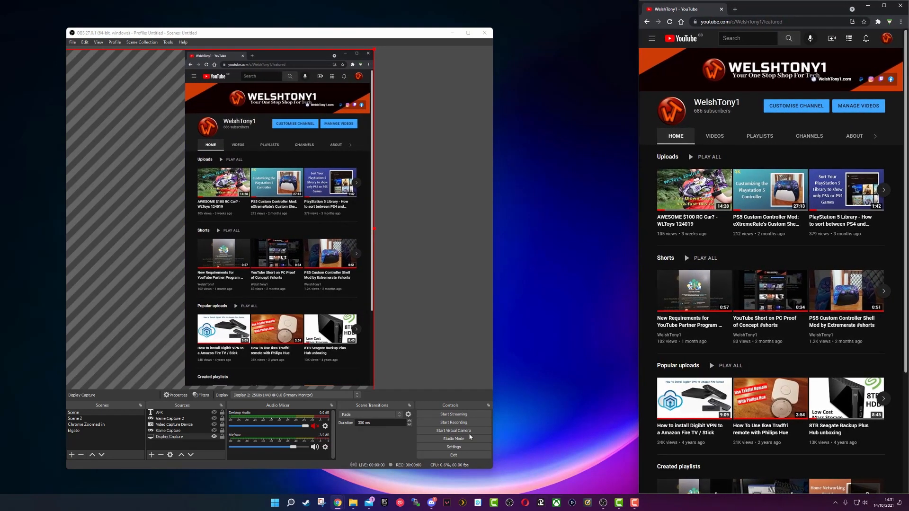
mouse_move(683, 249)
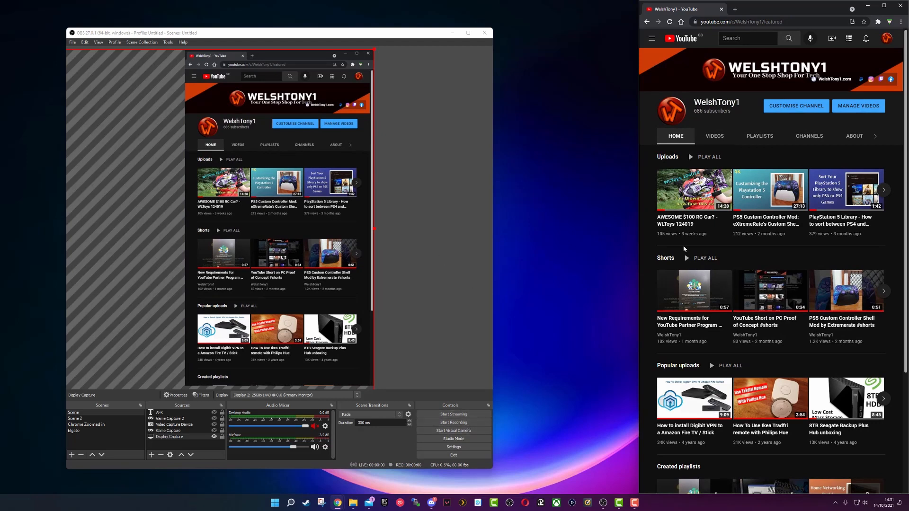
mouse_move(382, 252)
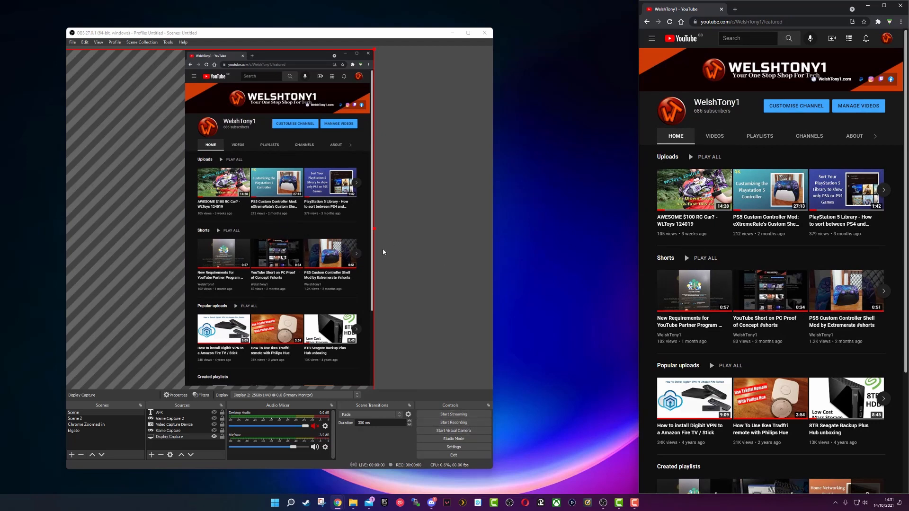
mouse_move(413, 245)
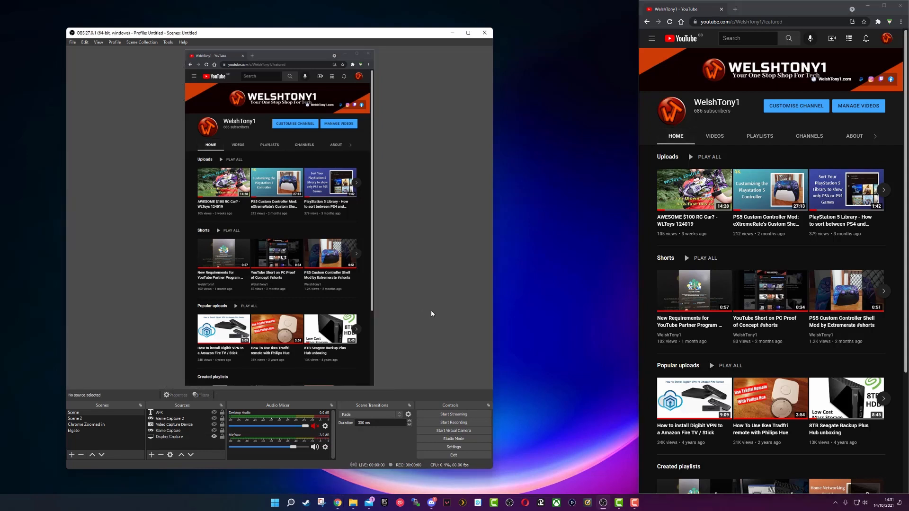
mouse_move(394, 234)
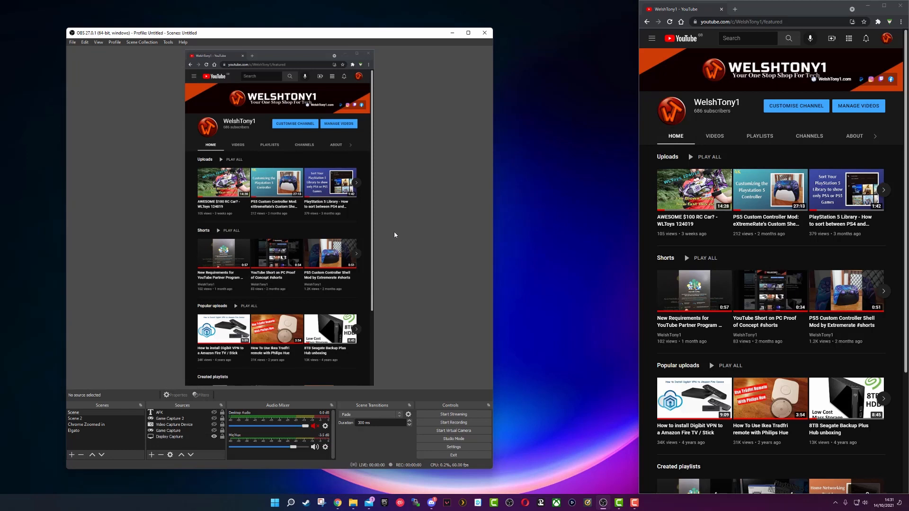
mouse_move(426, 322)
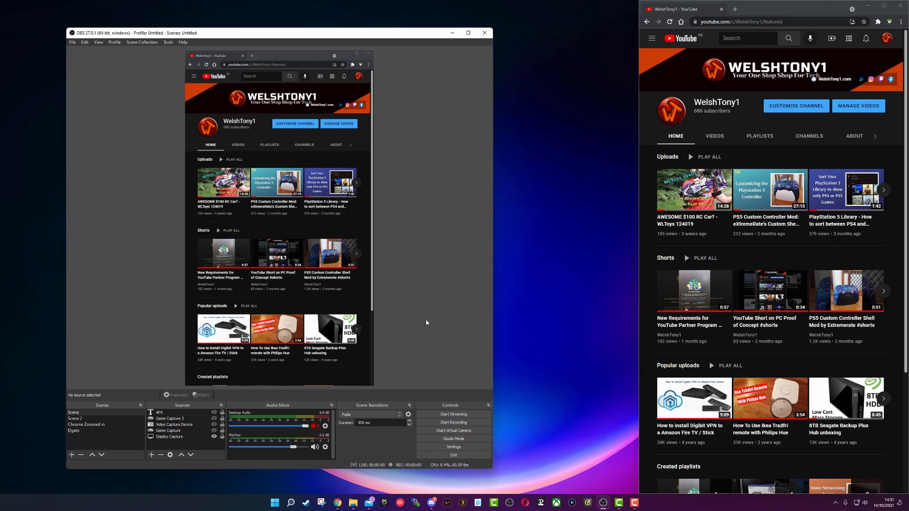
mouse_move(429, 321)
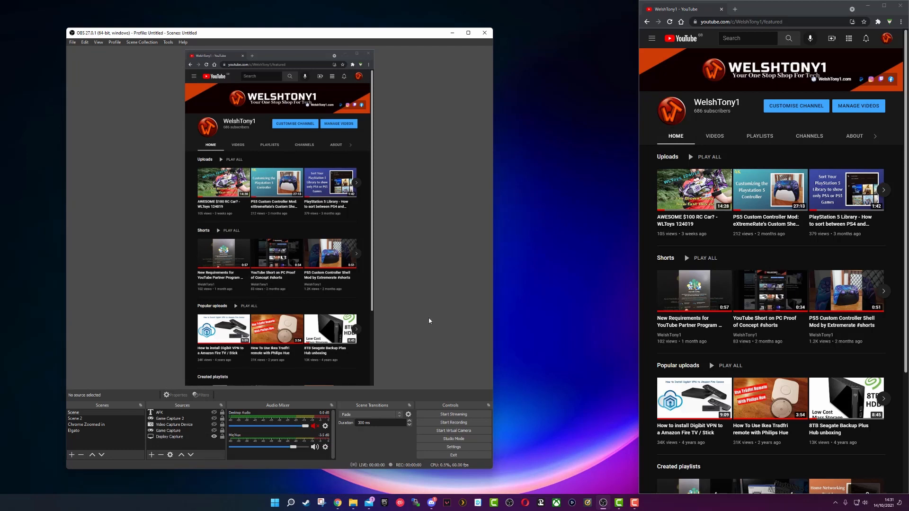
mouse_move(429, 343)
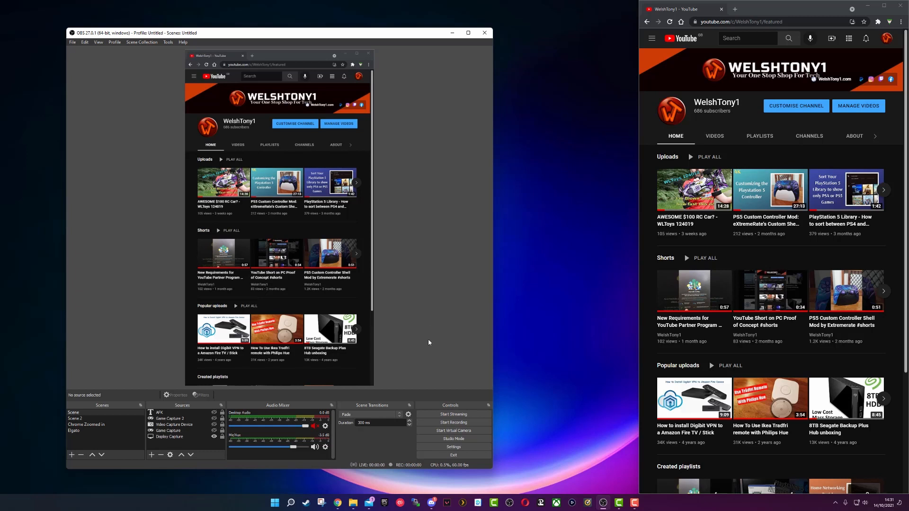
mouse_move(319, 284)
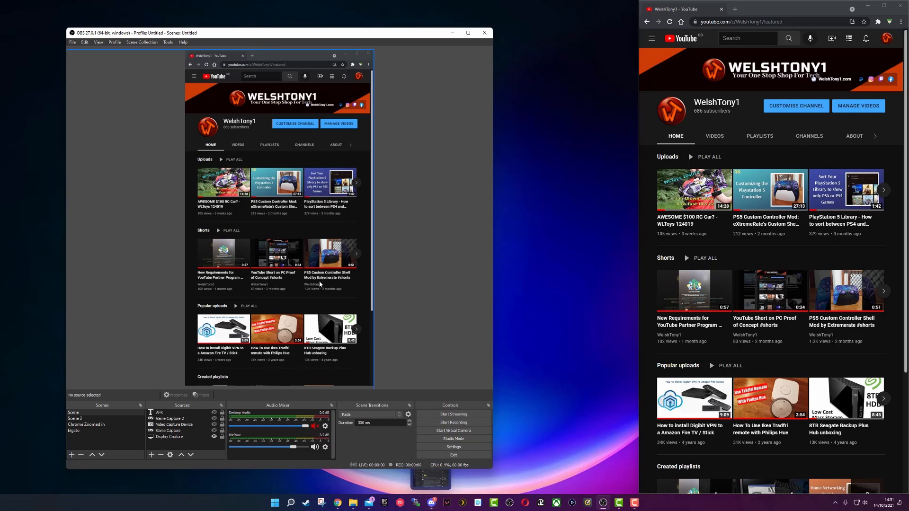